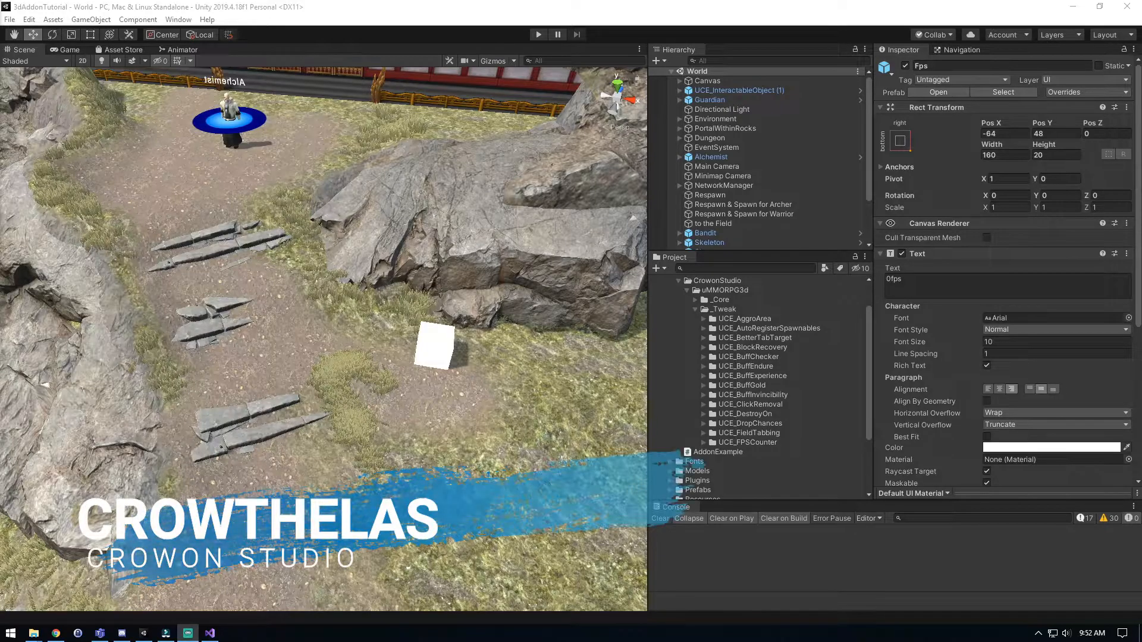
Import the UCE GlobalChat custom package into the _Tweak folder
{"action": "right_click", "coordinate": [721, 309]}
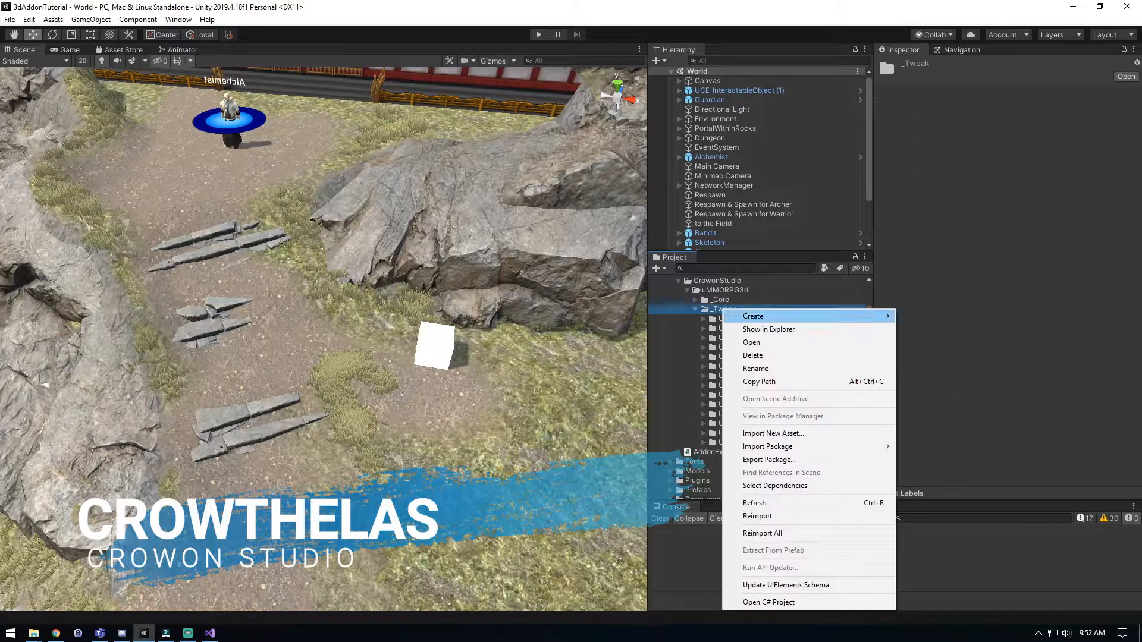
{"action": "mouse_move", "coordinate": [767, 446]}
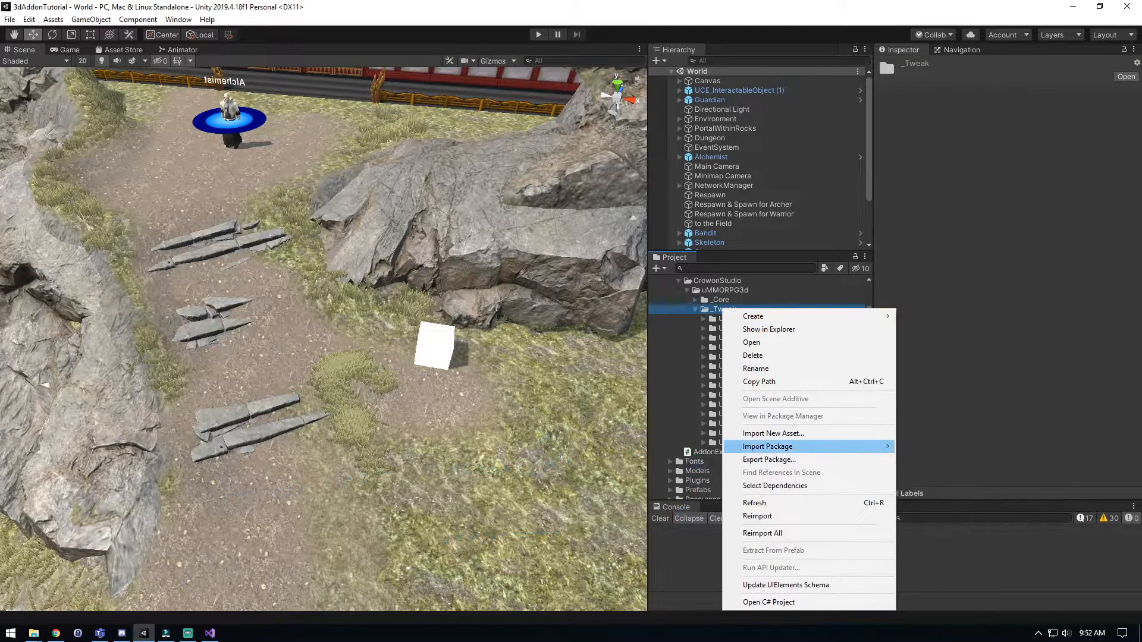
{"action": "left_click", "coordinate": [767, 446]}
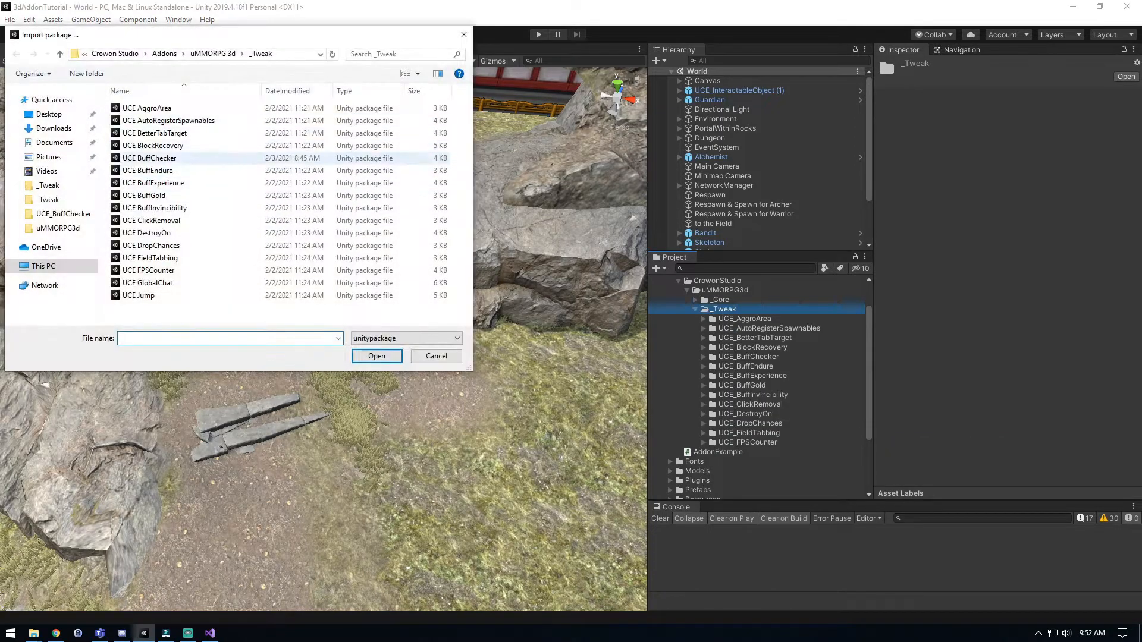
{"action": "left_click", "coordinate": [376, 356]}
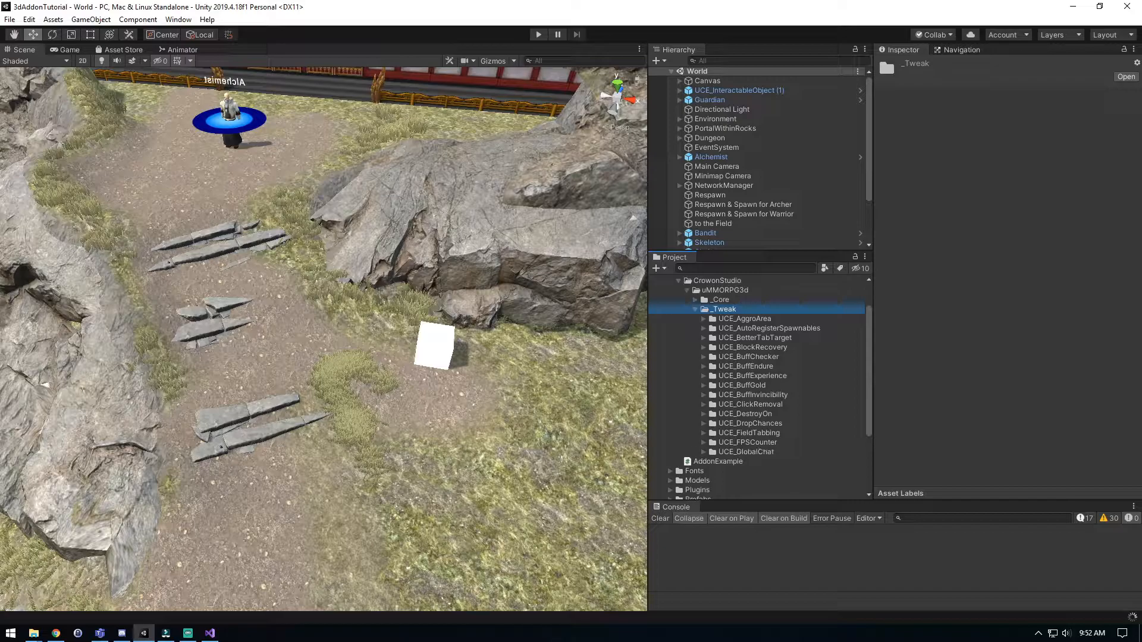
Expand UCE_GlobalChat and view its _readme-GlobalChat file
{"action": "left_click", "coordinate": [704, 452]}
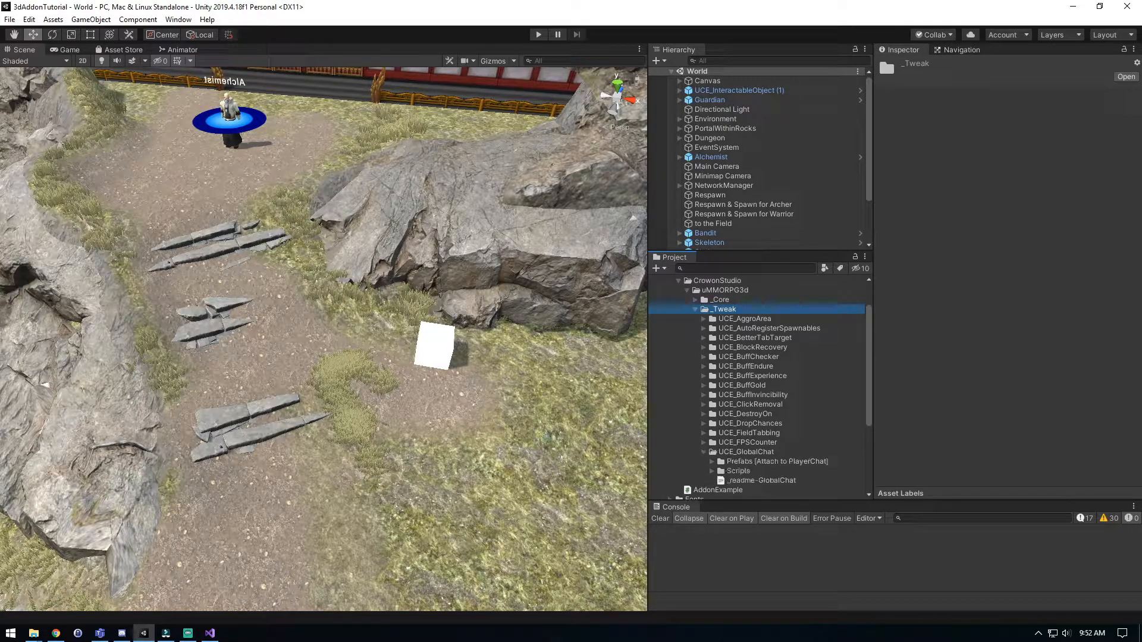
{"action": "right_click", "coordinate": [761, 372]}
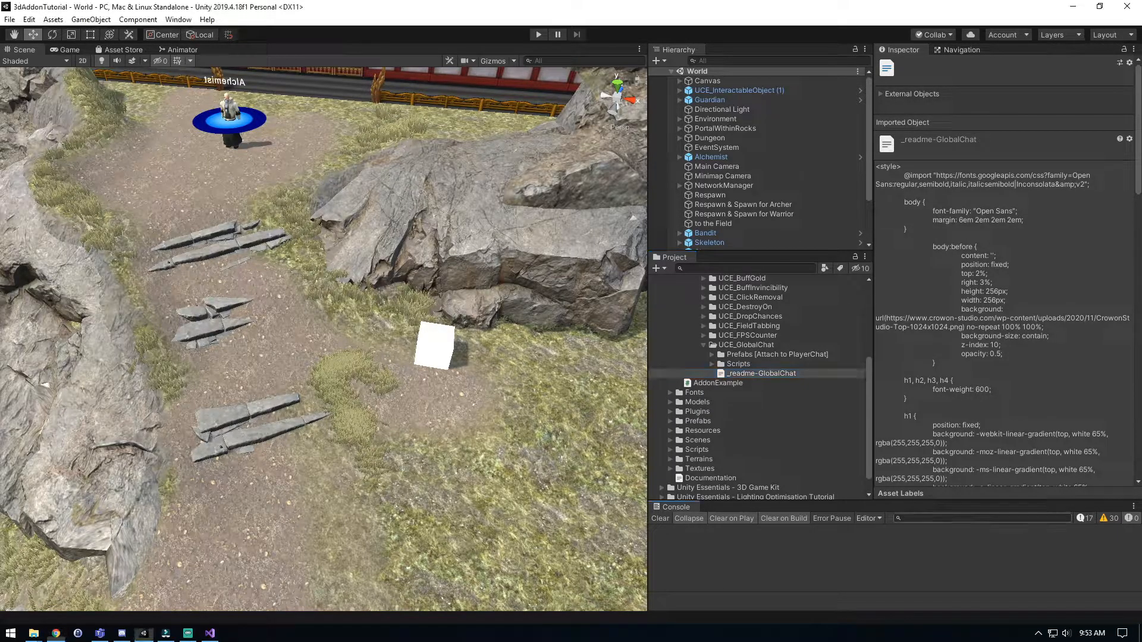
{"action": "left_click", "coordinate": [761, 382]}
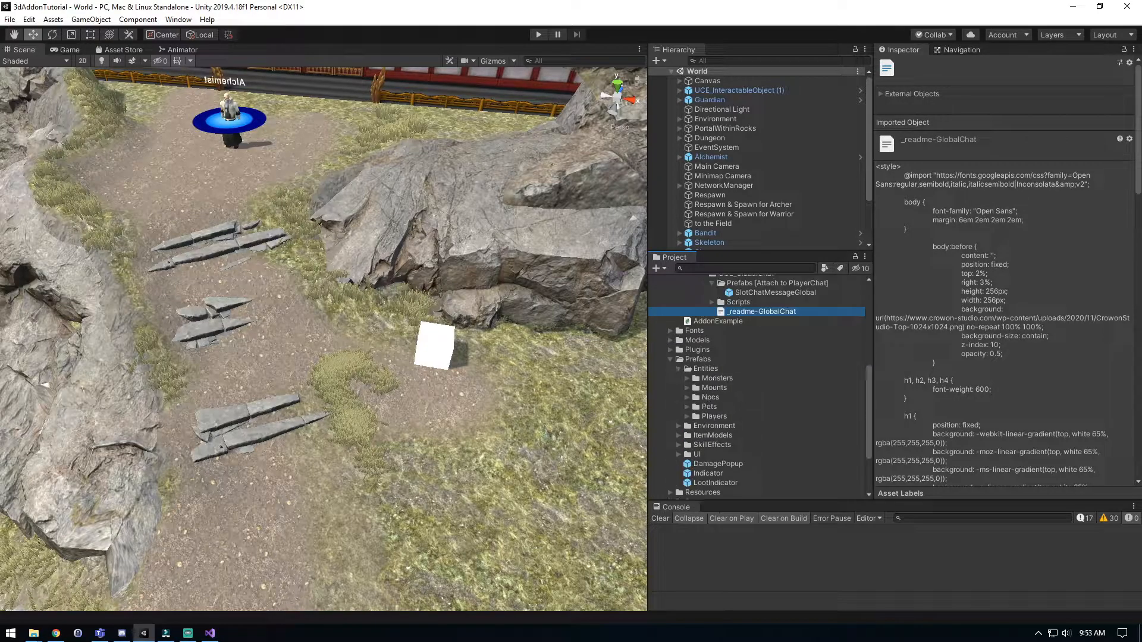
Show the Warrior prefab's Player Chat Global channel settings in the Inspector
{"action": "left_click", "coordinate": [719, 400]}
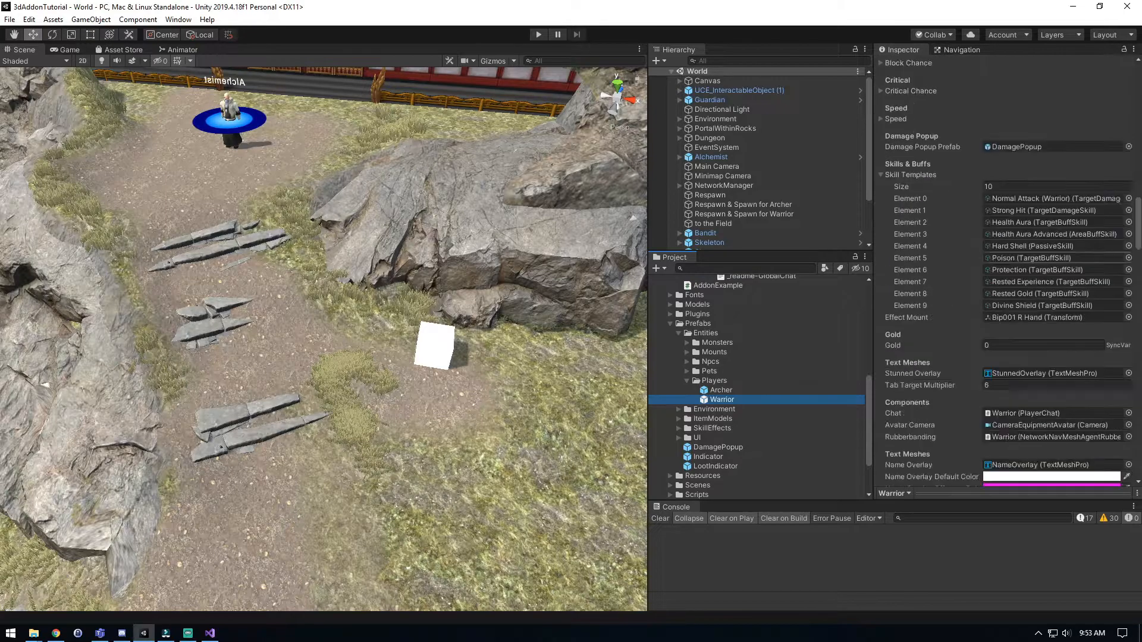
{"action": "scroll", "scroll_direction": "down", "scroll_amount": 3}
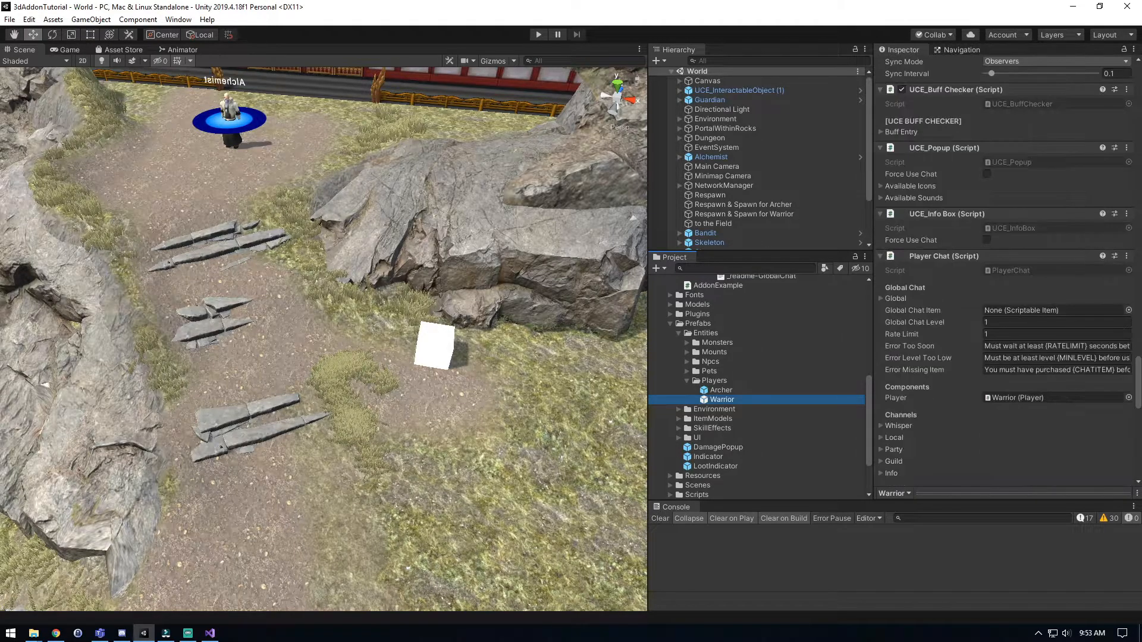
{"action": "scroll", "scroll_direction": "down", "scroll_amount": 3}
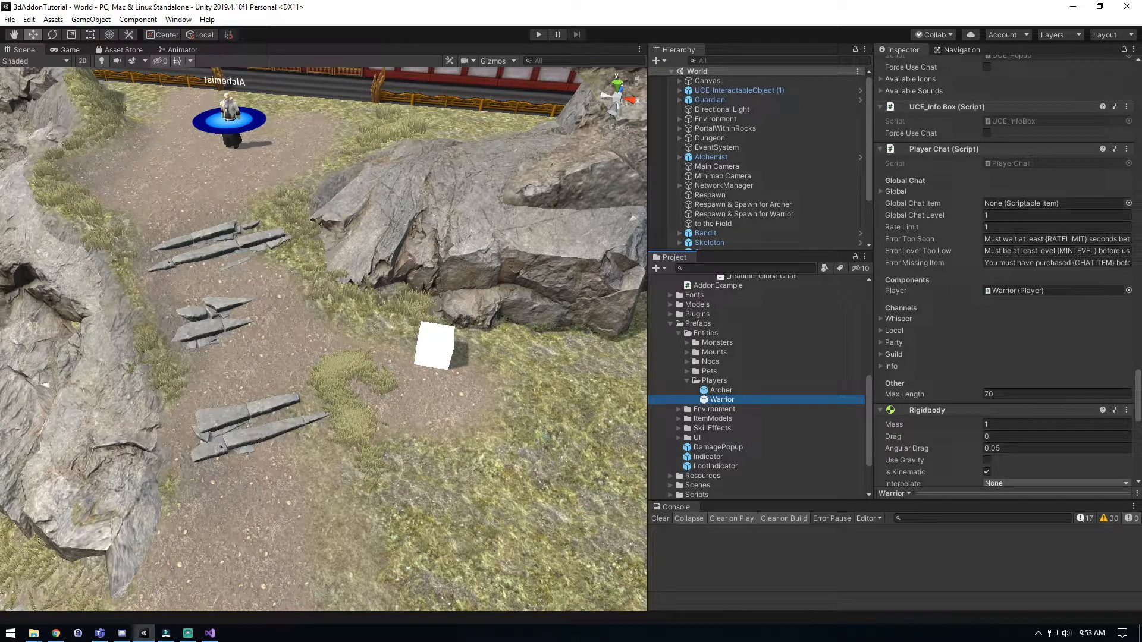
{"action": "left_click", "coordinate": [884, 191]}
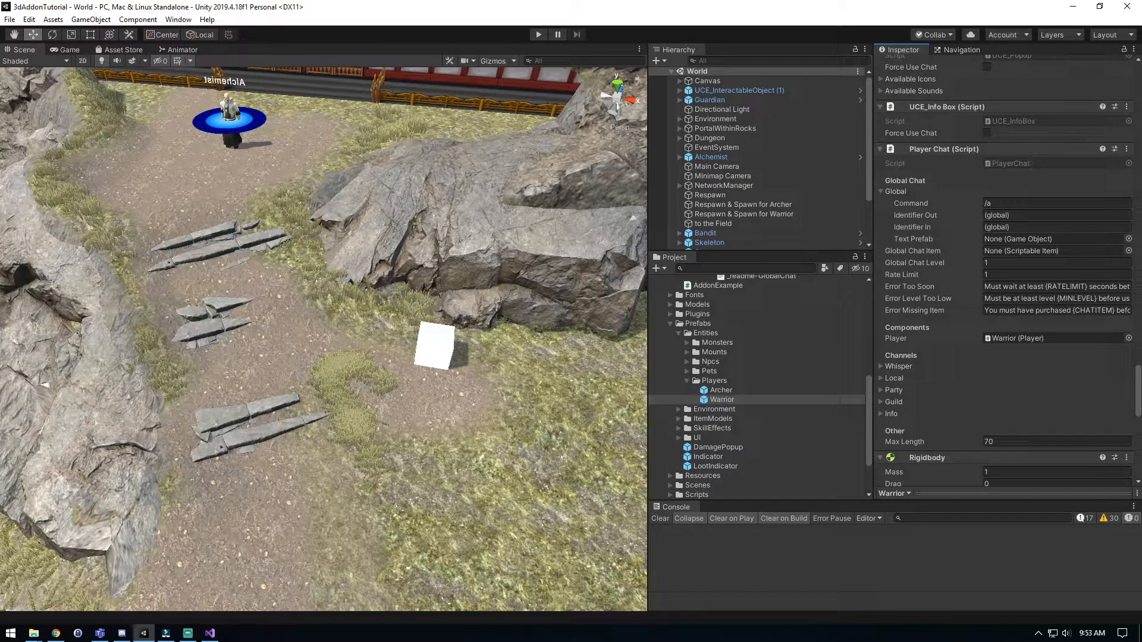
Assign SlotChatMessageGlobal as the Global channel's Text Prefab
{"action": "left_click", "coordinate": [775, 329]}
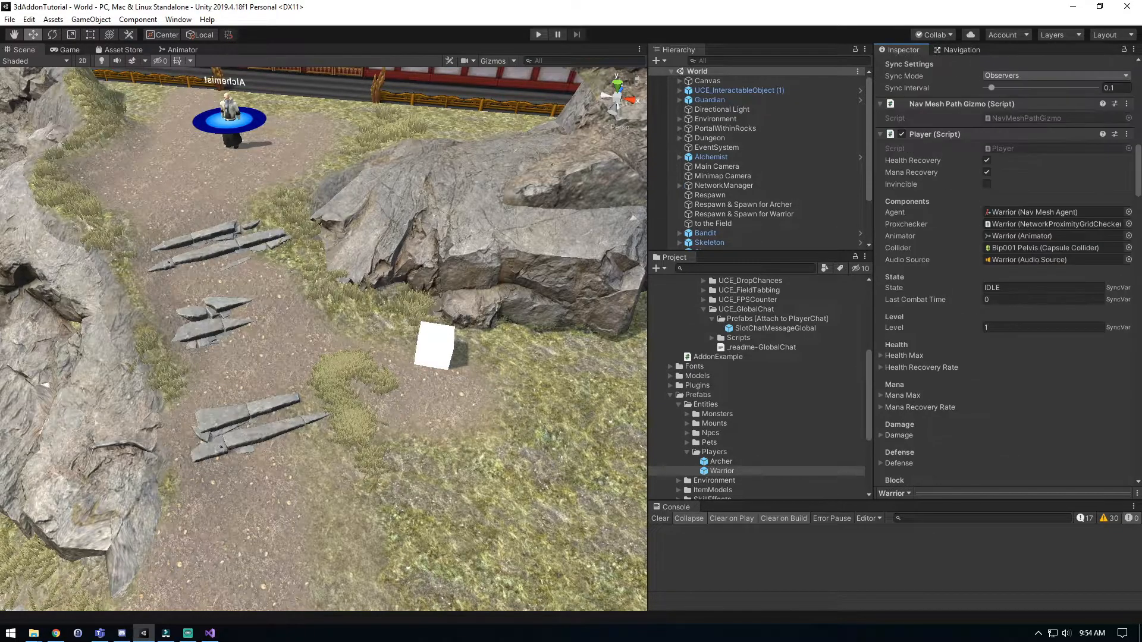
Collapse the Prefabs and UCE_GlobalChat folders in the Project window
{"action": "left_click", "coordinate": [720, 471]}
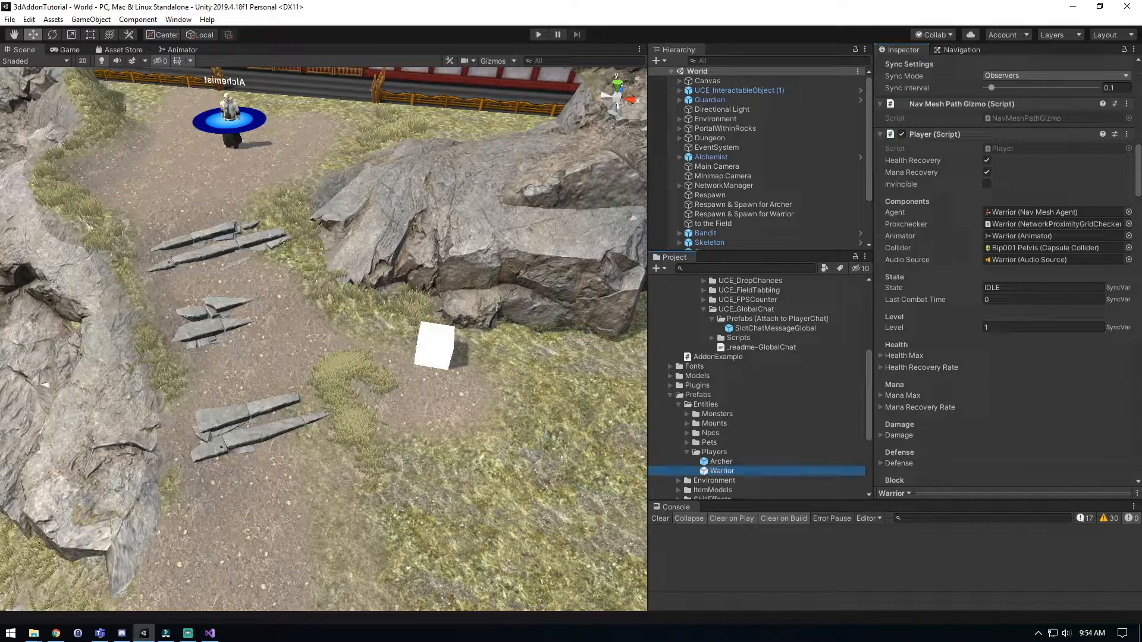
{"action": "scroll", "scroll_direction": "down", "scroll_amount": 3}
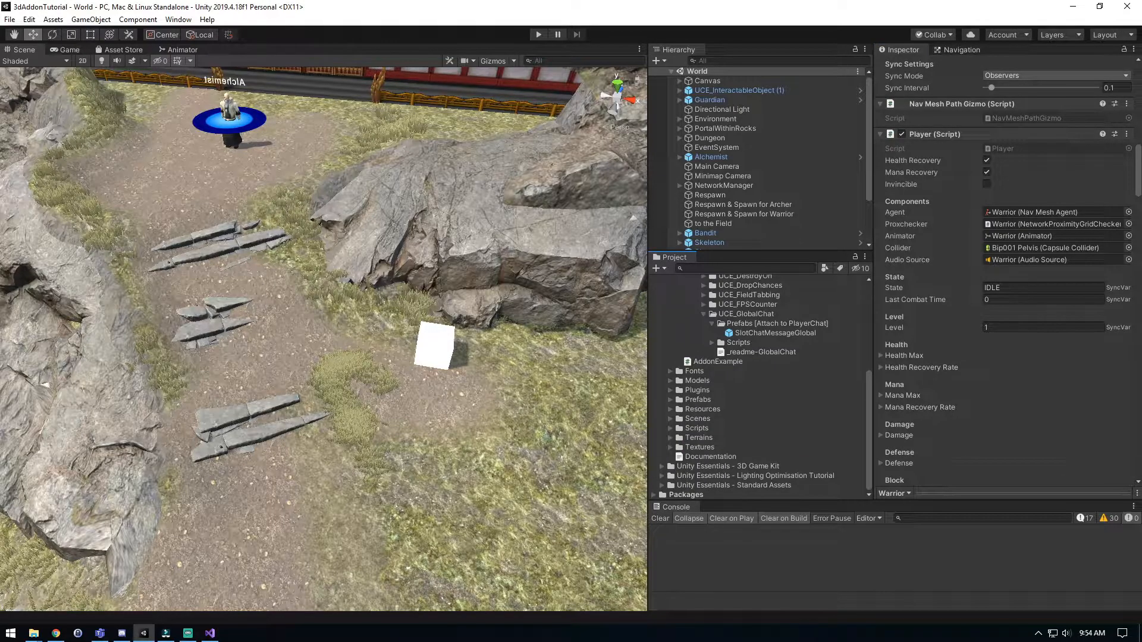
{"action": "scroll", "scroll_direction": "up", "scroll_amount": 3}
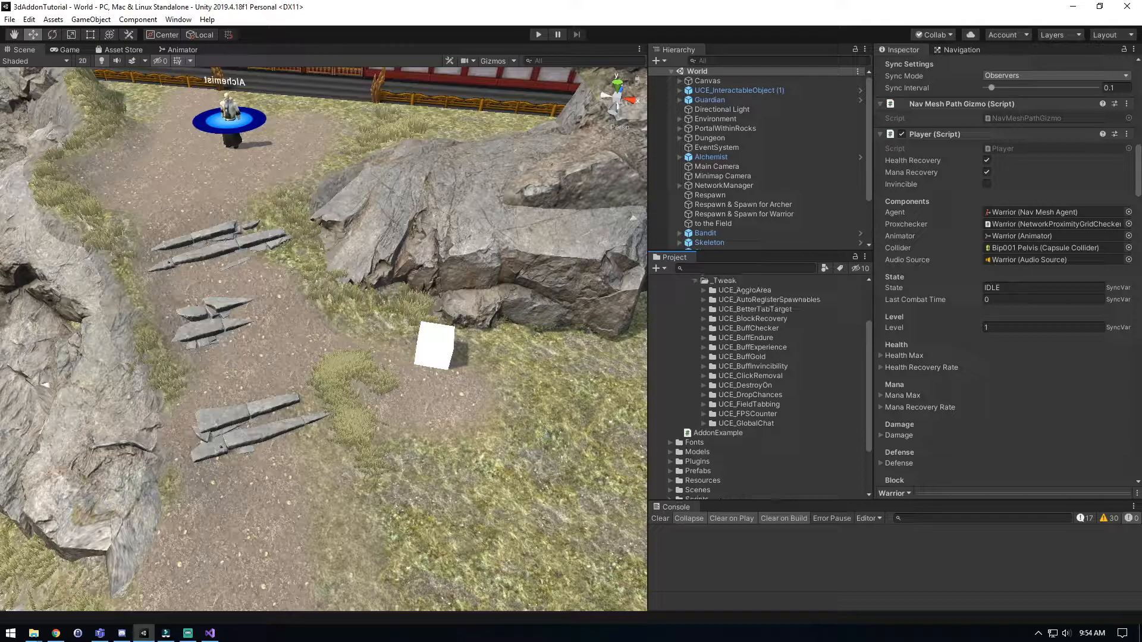
{"action": "left_click", "coordinate": [537, 35]}
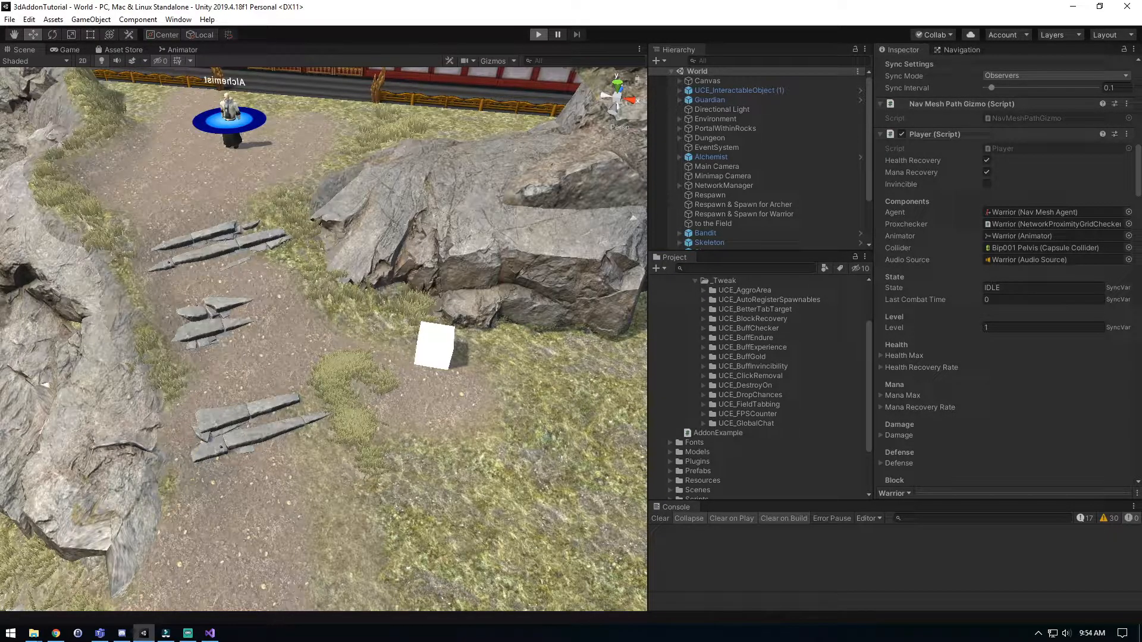
Enter Play mode and log in with the Warrior
{"action": "left_click", "coordinate": [537, 34]}
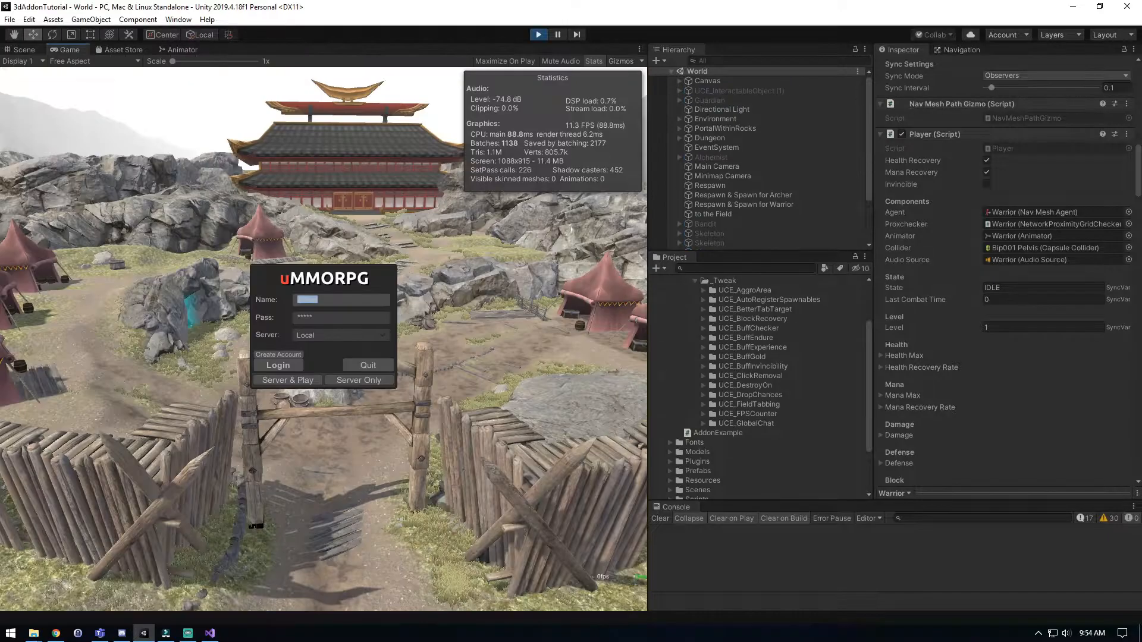
{"action": "left_click", "coordinate": [277, 365]}
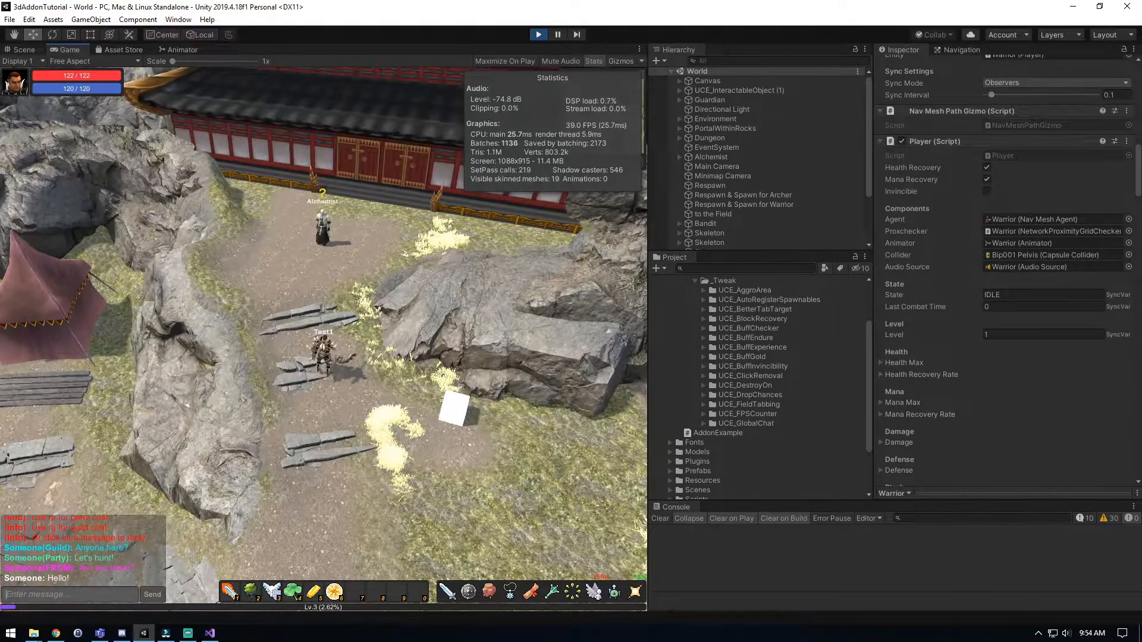
Send a '/a Hello W' global chat message, then start a '/w Test1' whisper
{"action": "type", "text": "/a"}
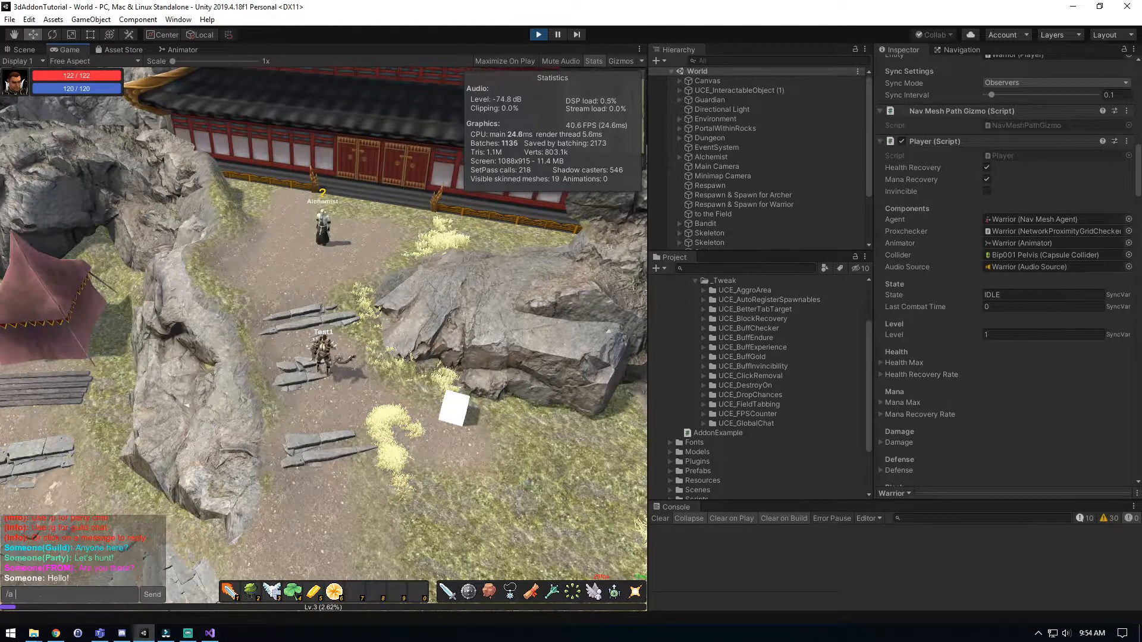
{"action": "type", "text": "GH"}
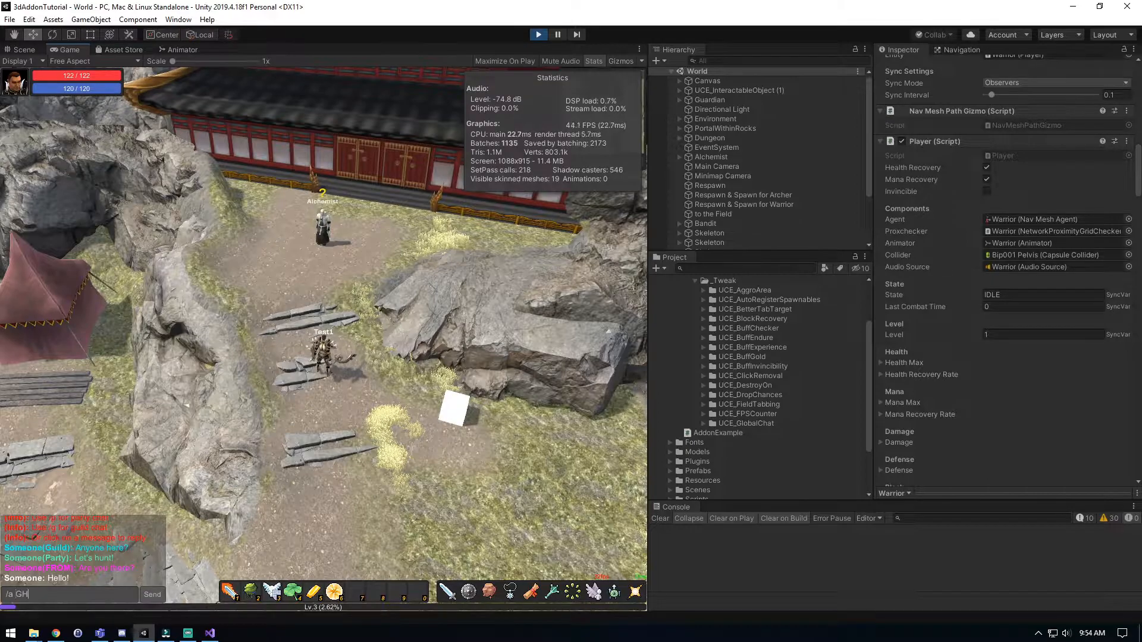
{"action": "type", "text": "Hello W"}
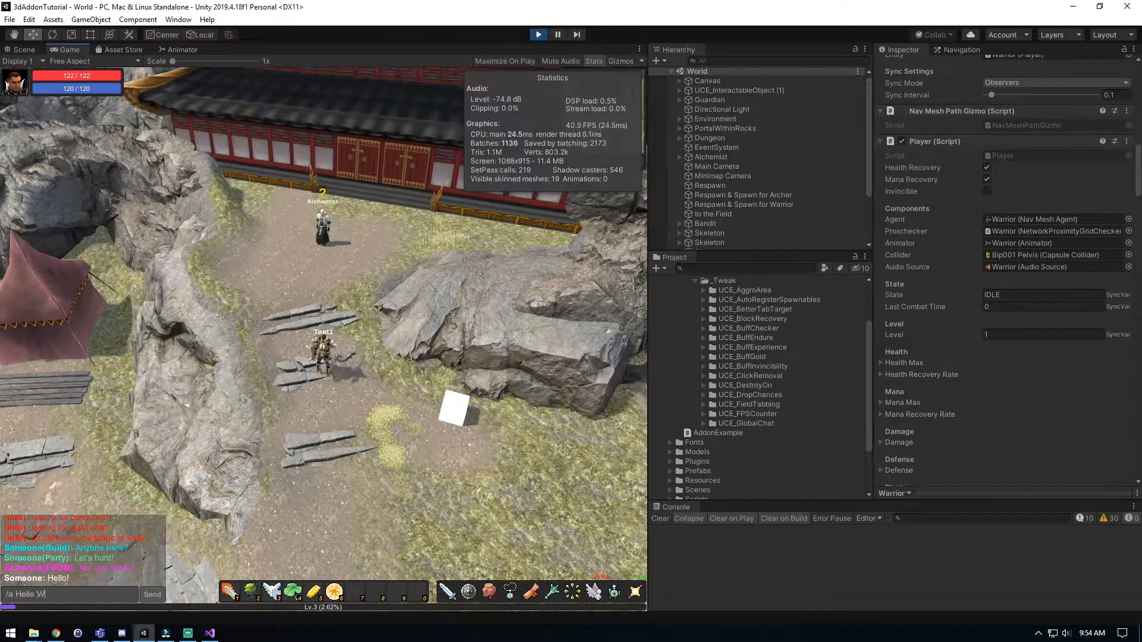
{"action": "left_click", "coordinate": [151, 595]}
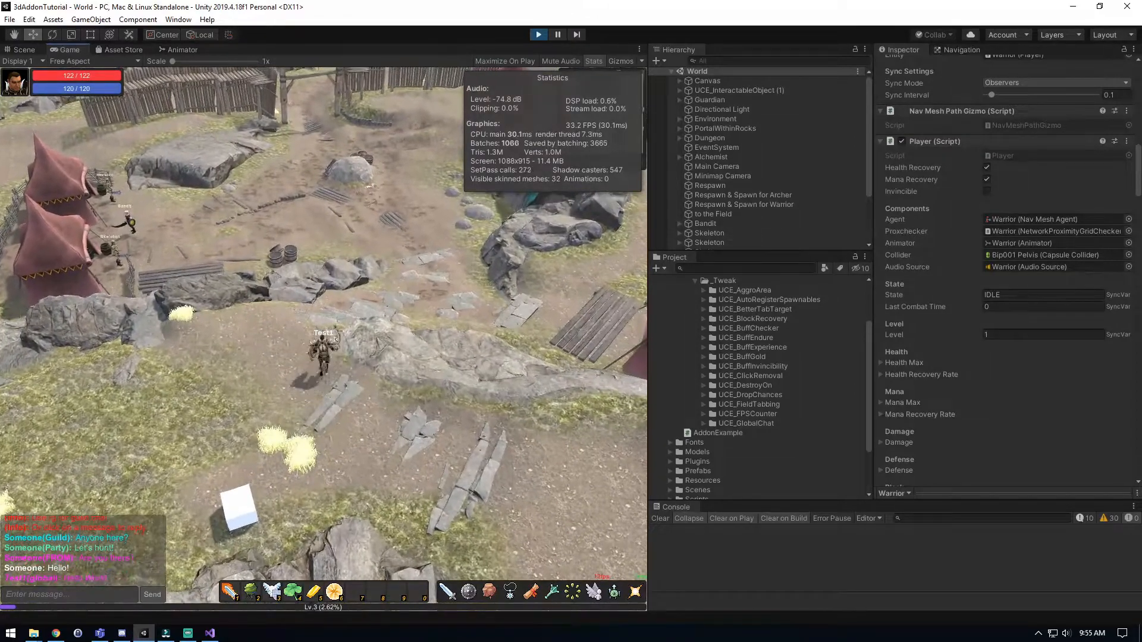
{"action": "type", "text": "/w Test1"}
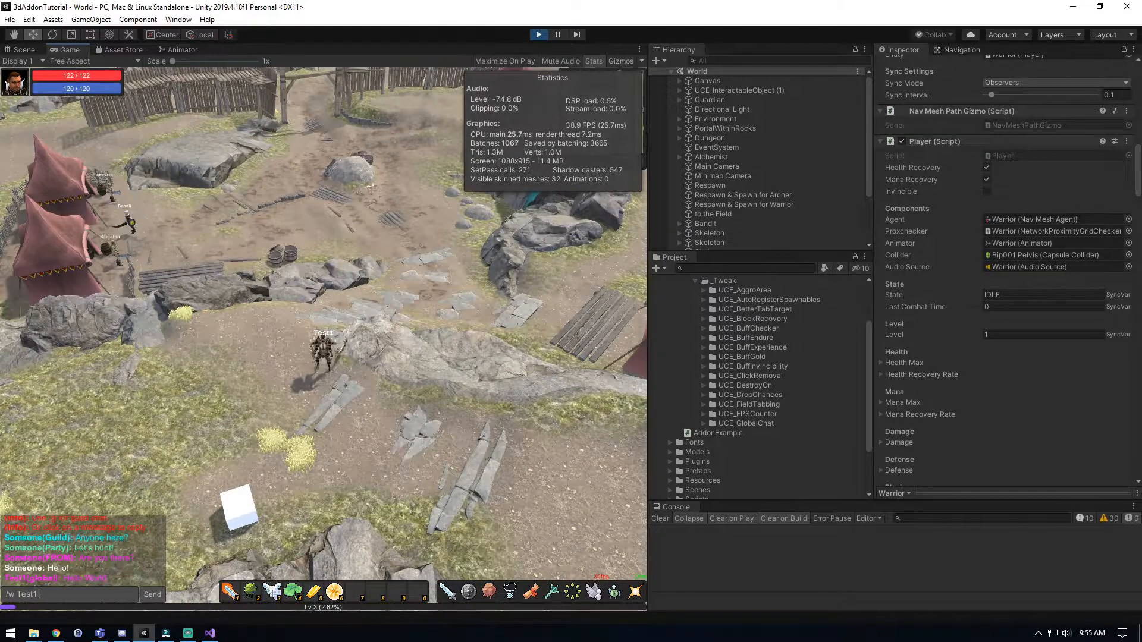